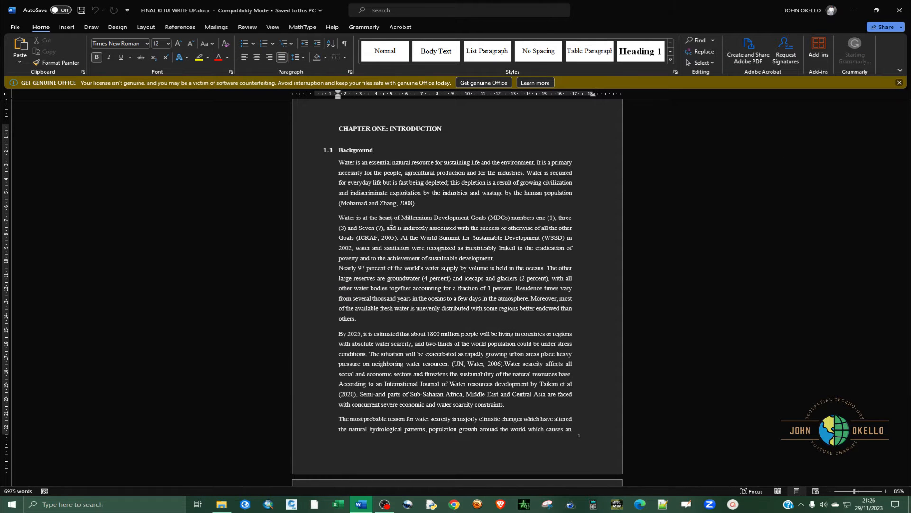
Scroll the thesis and show the page in light mode, black text on white.
scroll(down, 3)
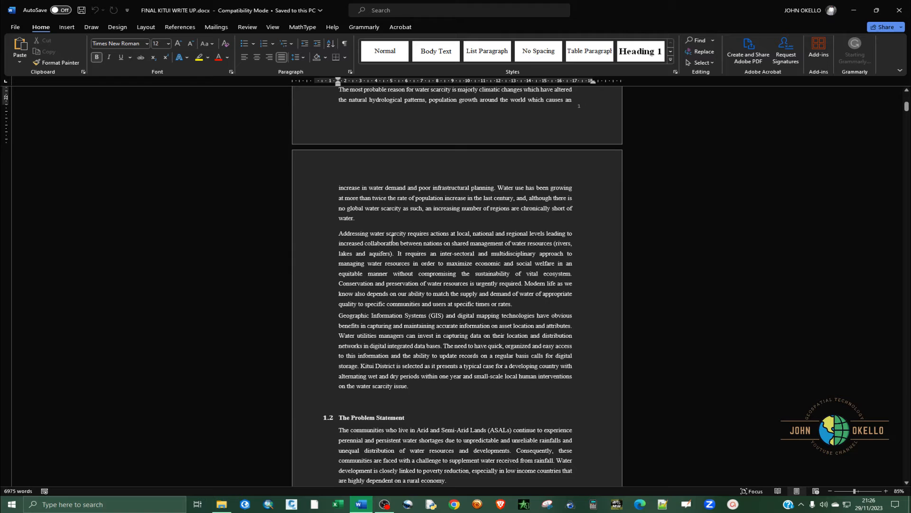
scroll(down, 3)
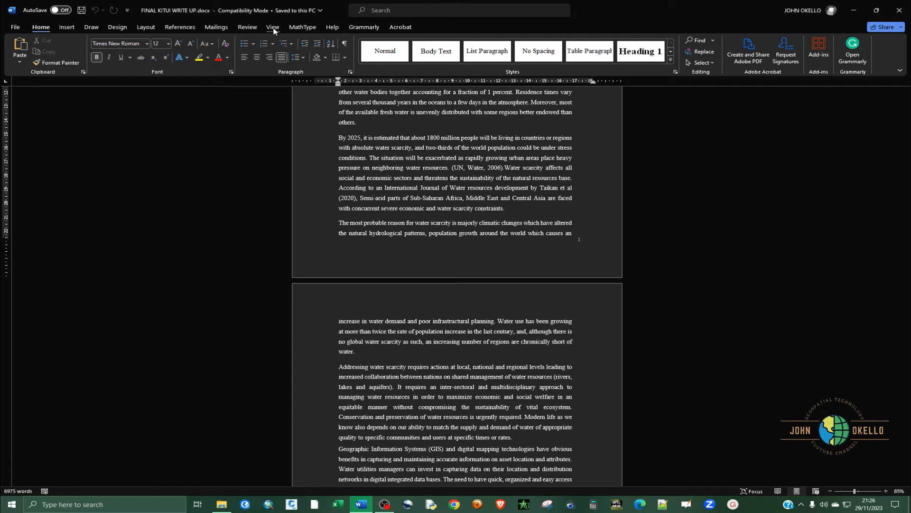
click(273, 27)
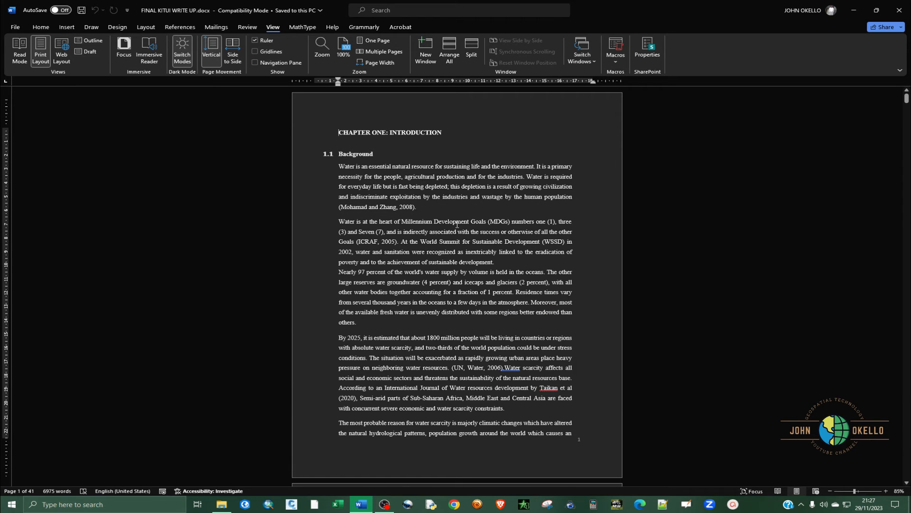
mouse_move(318, 134)
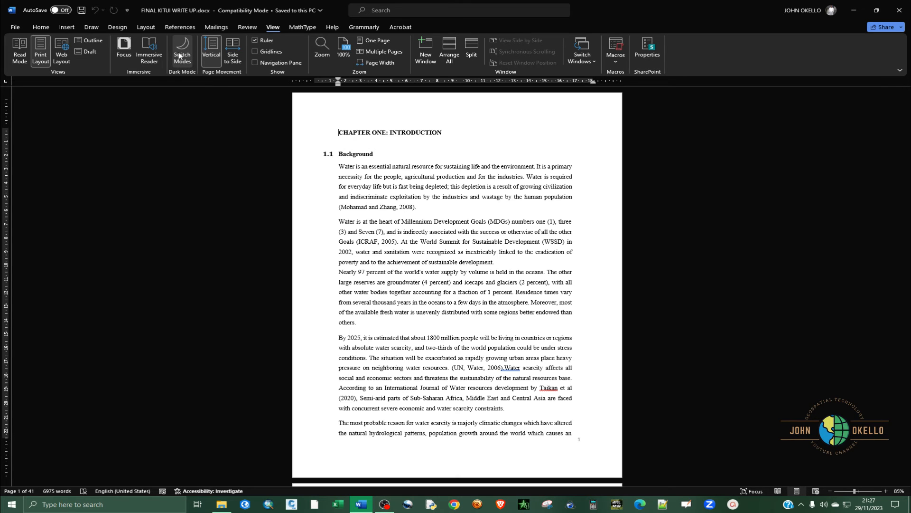
Return the page to dark mode with white text via Switch Modes.
click(182, 47)
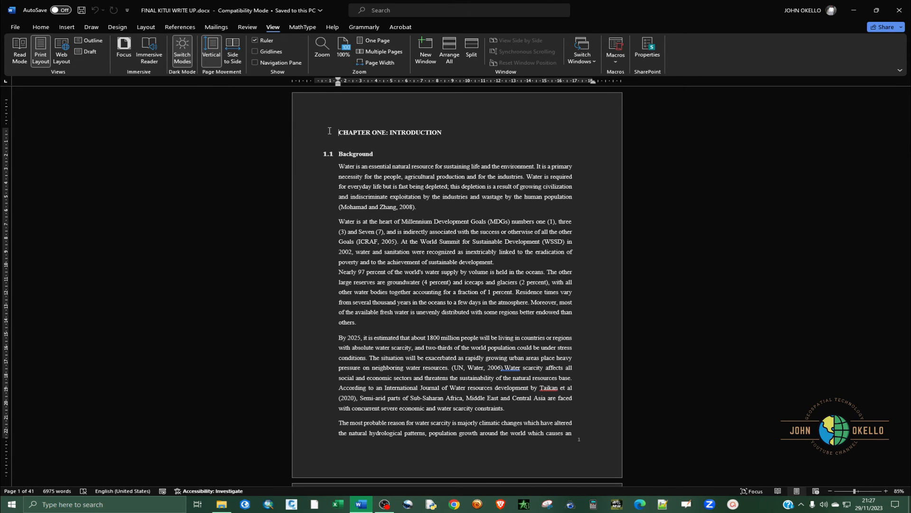
mouse_move(410, 197)
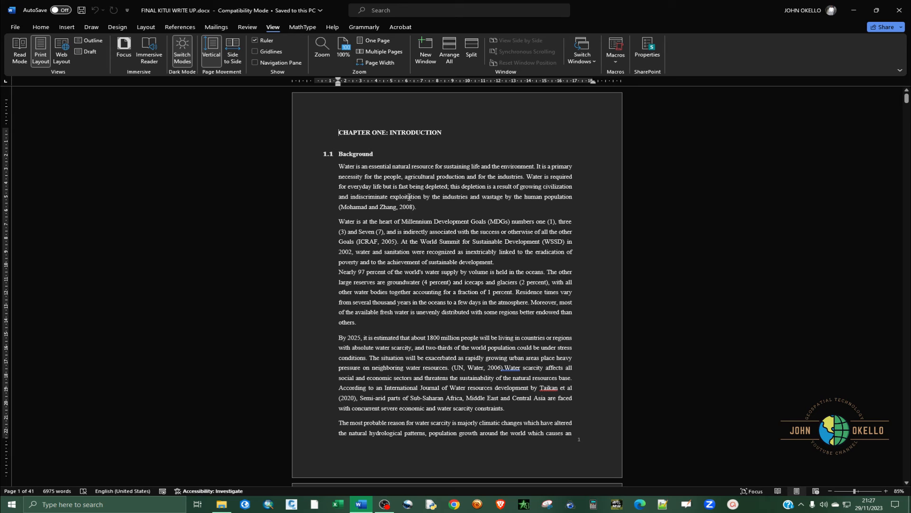